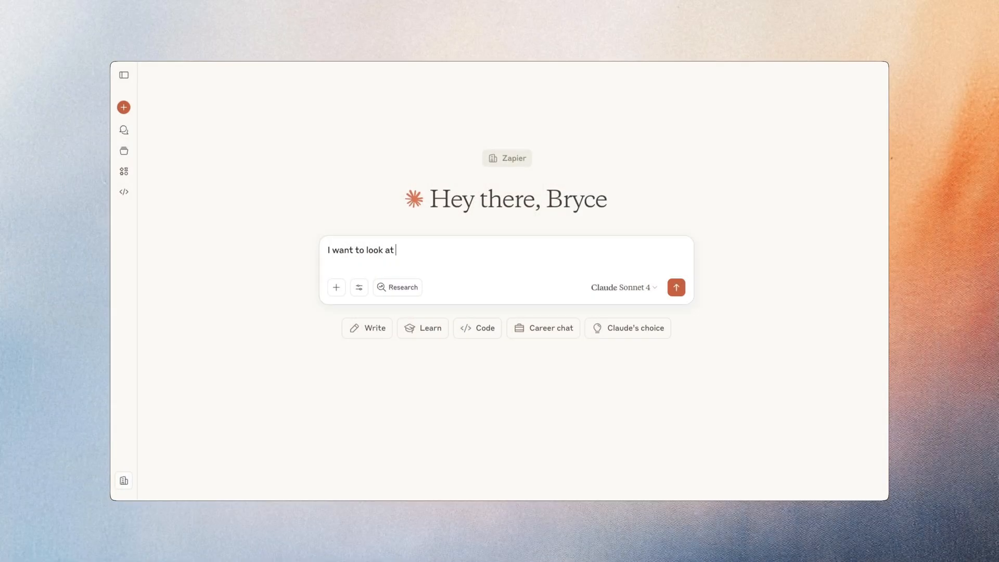
Step: Draft a Claude prompt asking to look at the most recent JIRA issues and analyze them
type("the most recent issues in JIRA and analyze them.")
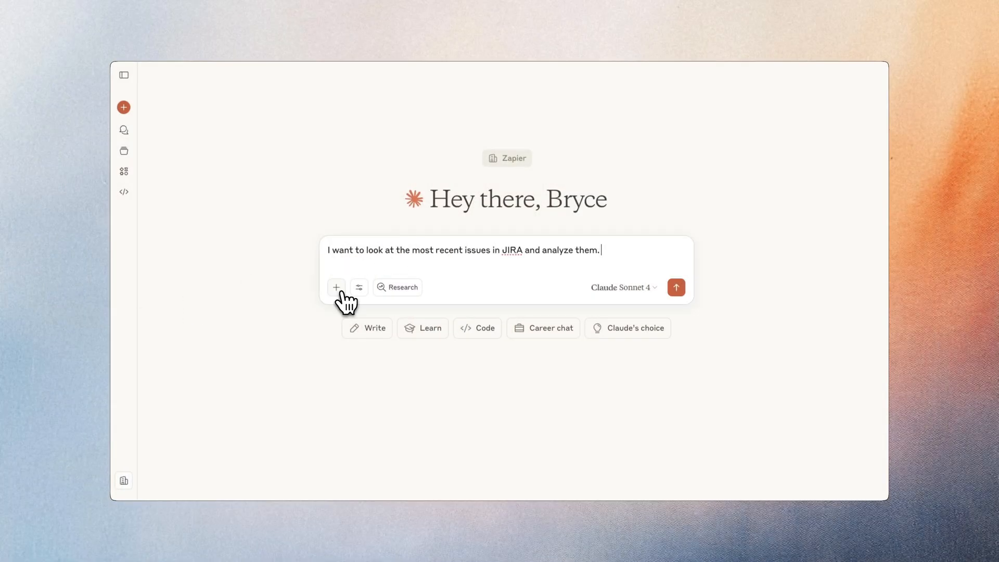
left_click(676, 287)
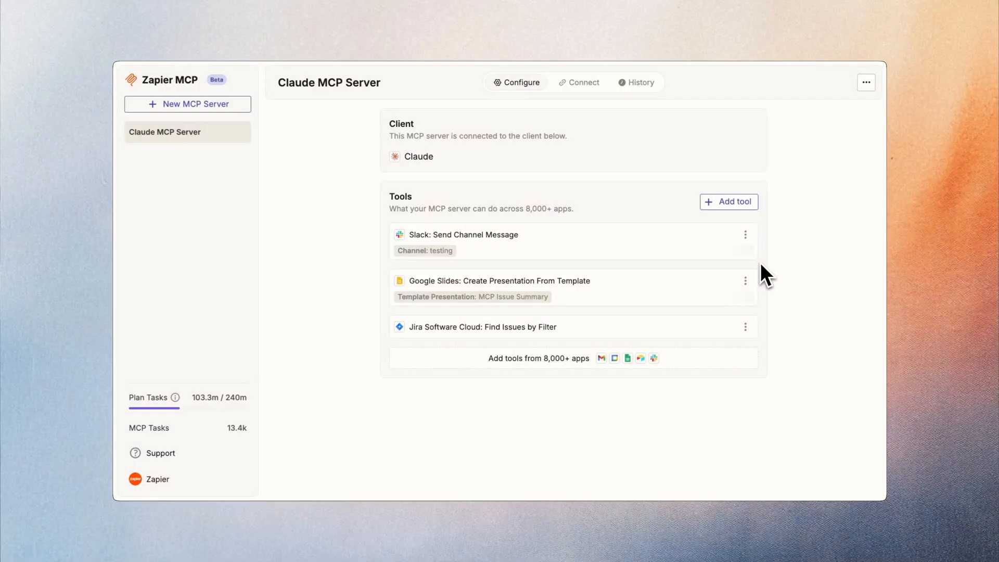
Step: View the Claude connection instructions and copy the server's integration URL
left_click(583, 83)
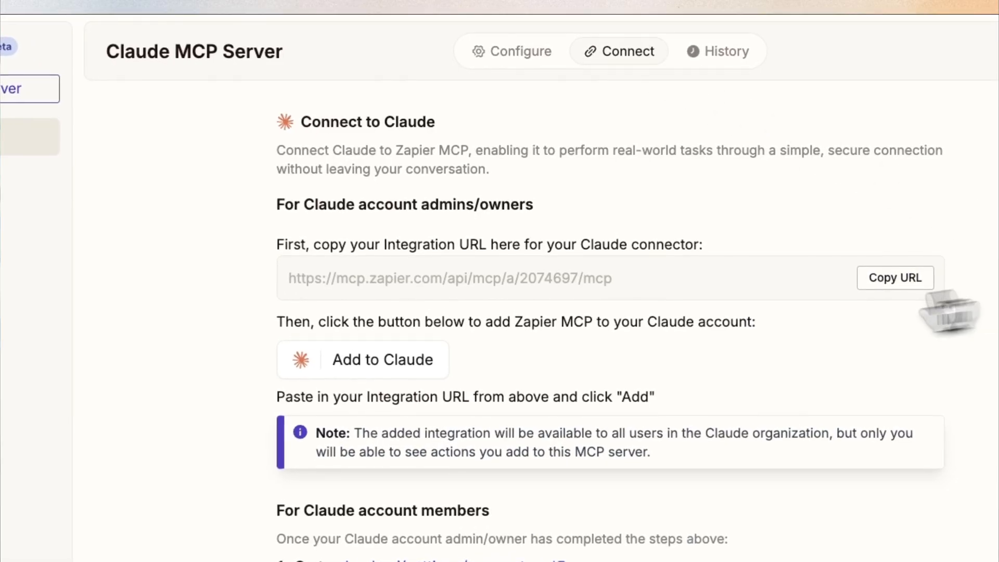
left_click(362, 359)
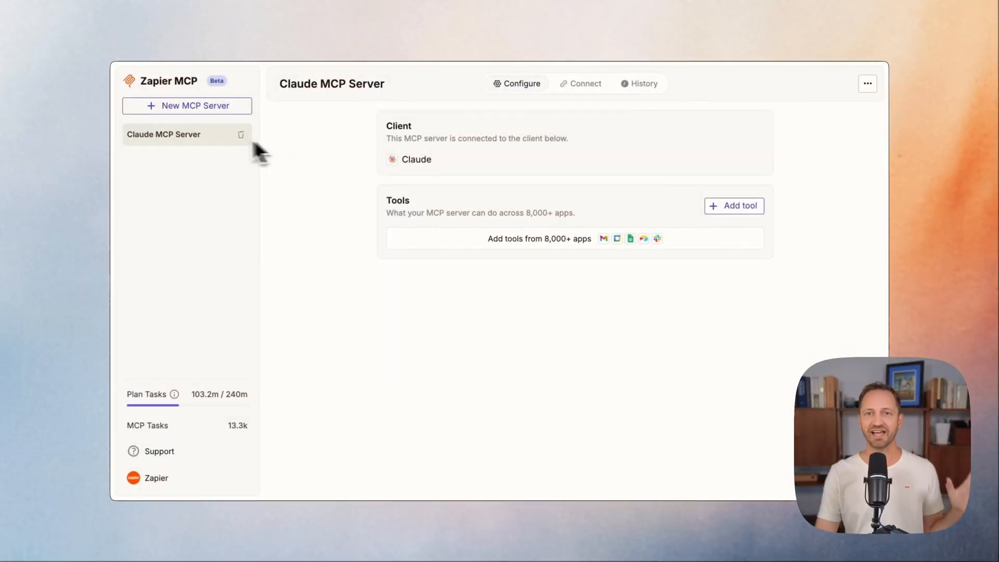
mouse_move(216, 211)
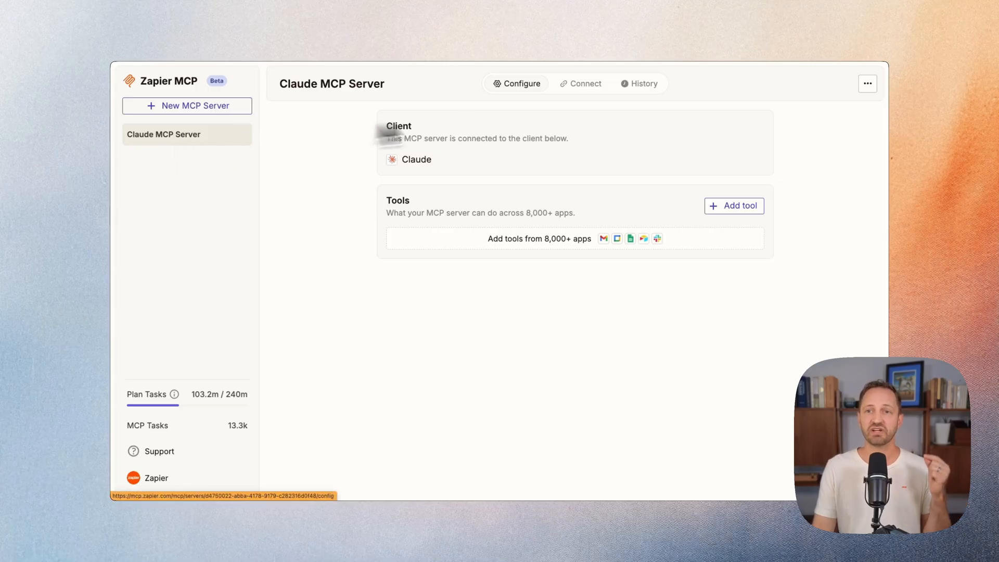
Step: Add a new tool by searching 'JIRA' and choosing Jira Software Cloud
left_click(735, 205)
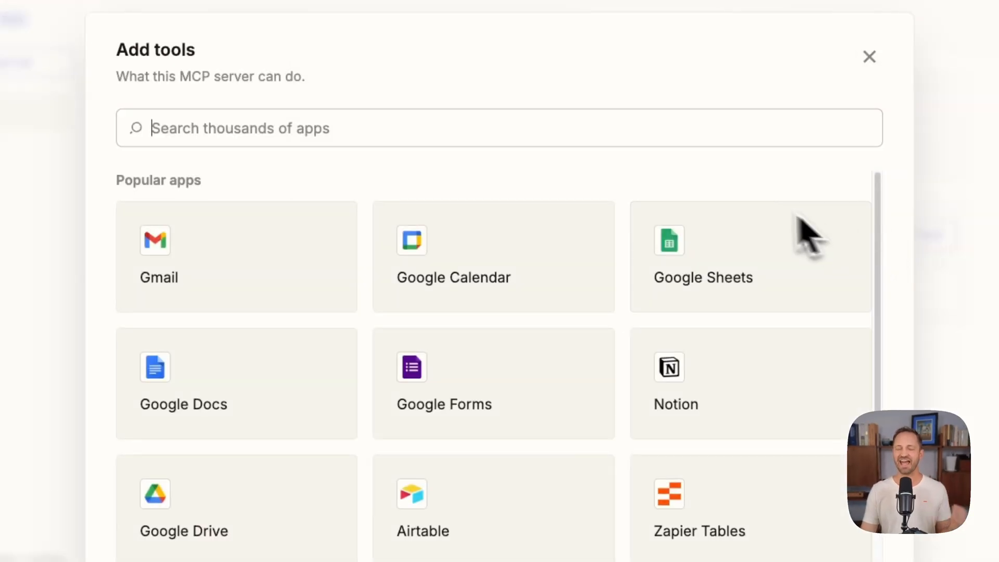
type("JIRA")
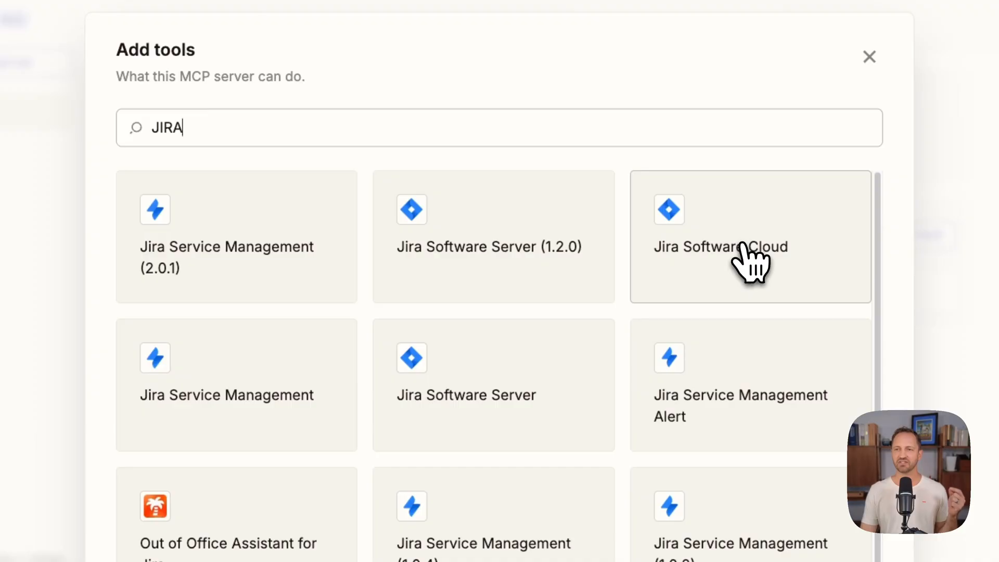
left_click(735, 245)
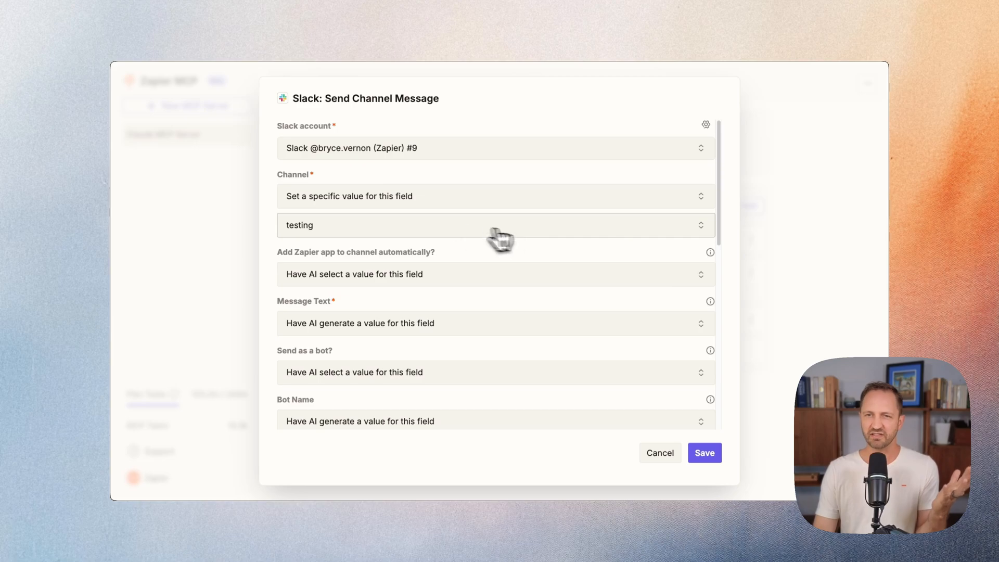
mouse_move(706, 454)
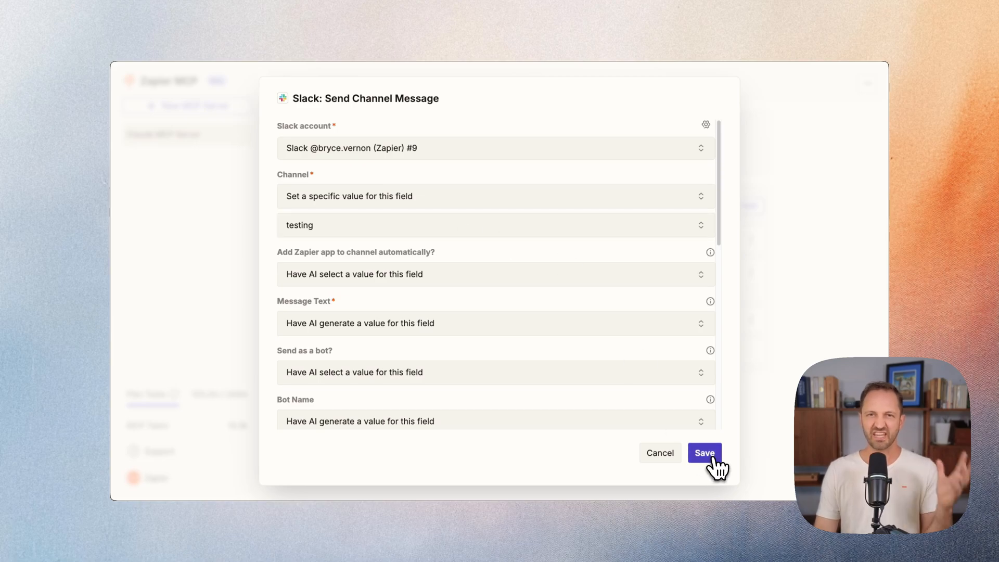
Step: Save the Slack Send Channel Message tool targeting the 'testing' channel
left_click(704, 453)
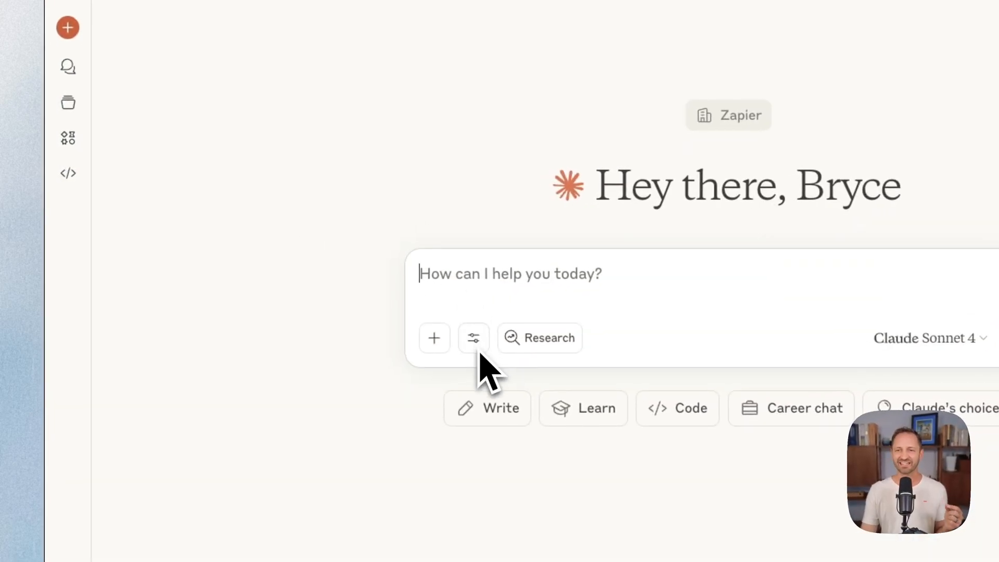
Step: Send Claude the request to fetch 4 latest JIRA issues, update the Google Slide, and post to Slack
left_click(473, 338)
type("Get the 4 latest JIRA issues, update the Google Slide, and send the team the results in Slack.")
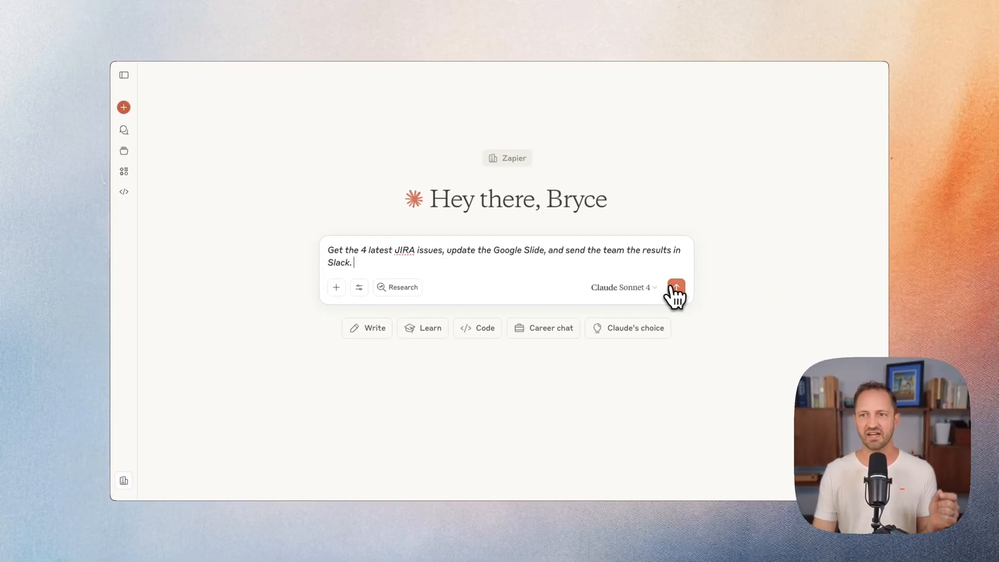
left_click(676, 288)
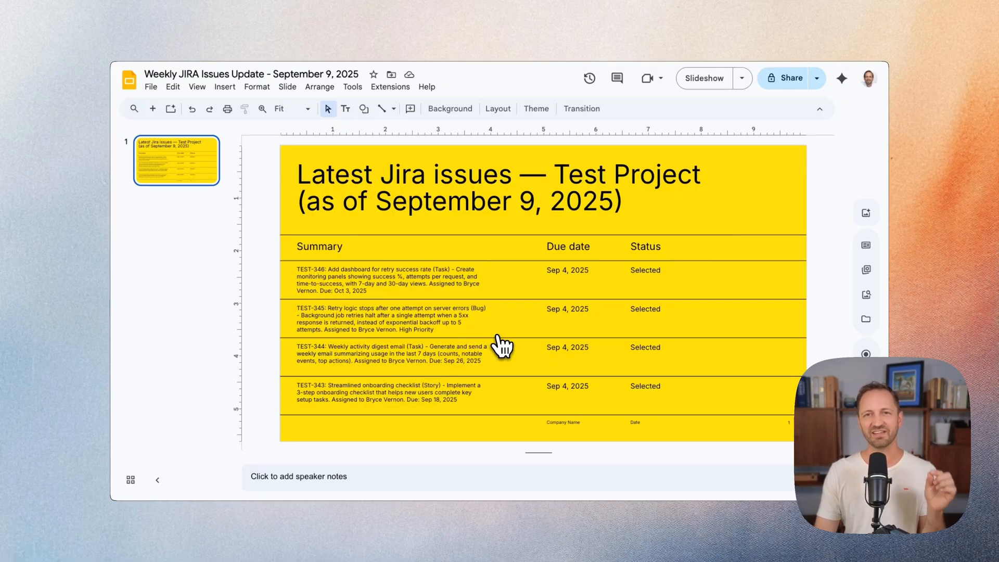
mouse_move(502, 299)
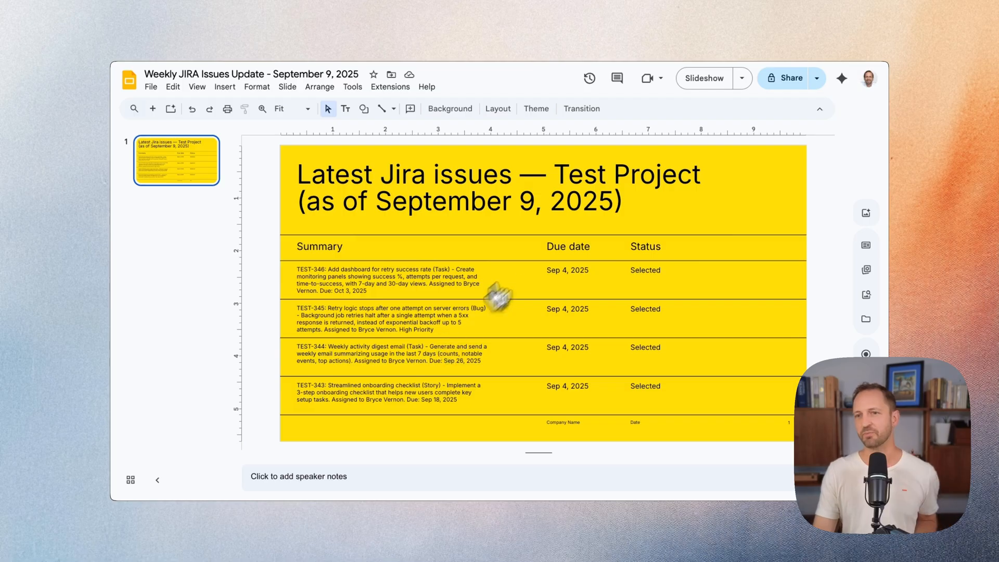
mouse_move(631, 26)
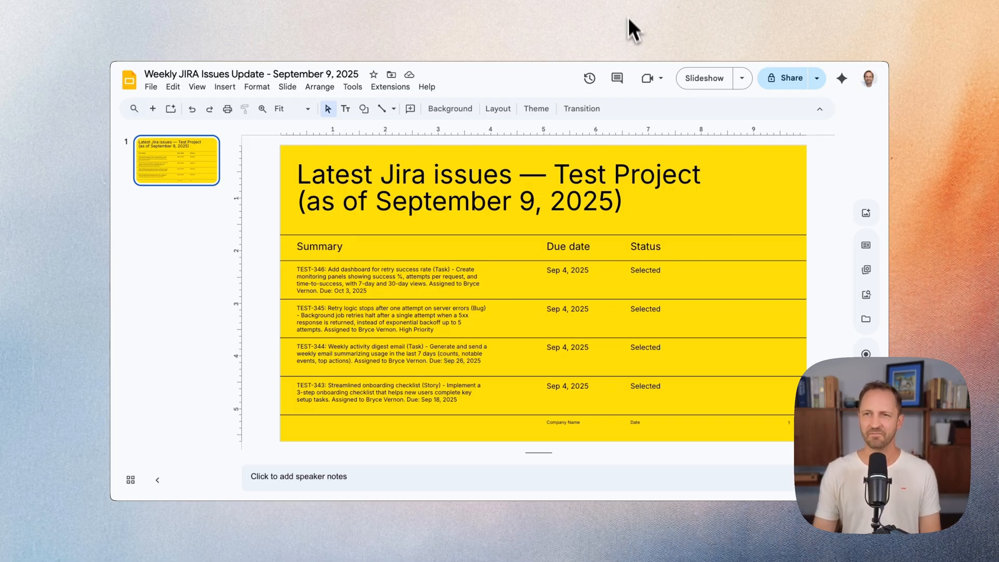